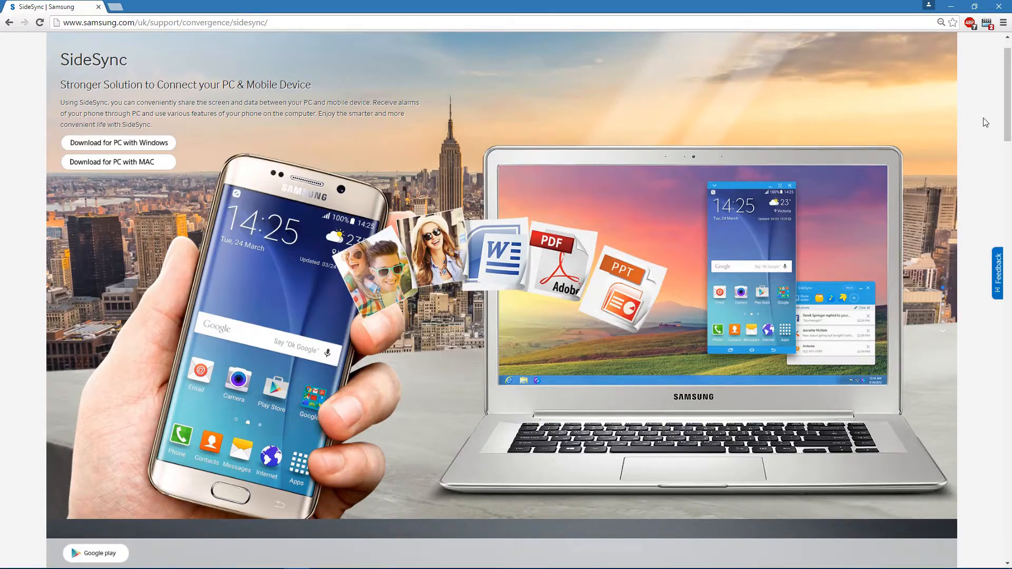
Browse through the phone screen and select the SideSync app
{"action": "scroll", "scroll_direction": "down", "scroll_amount": 3}
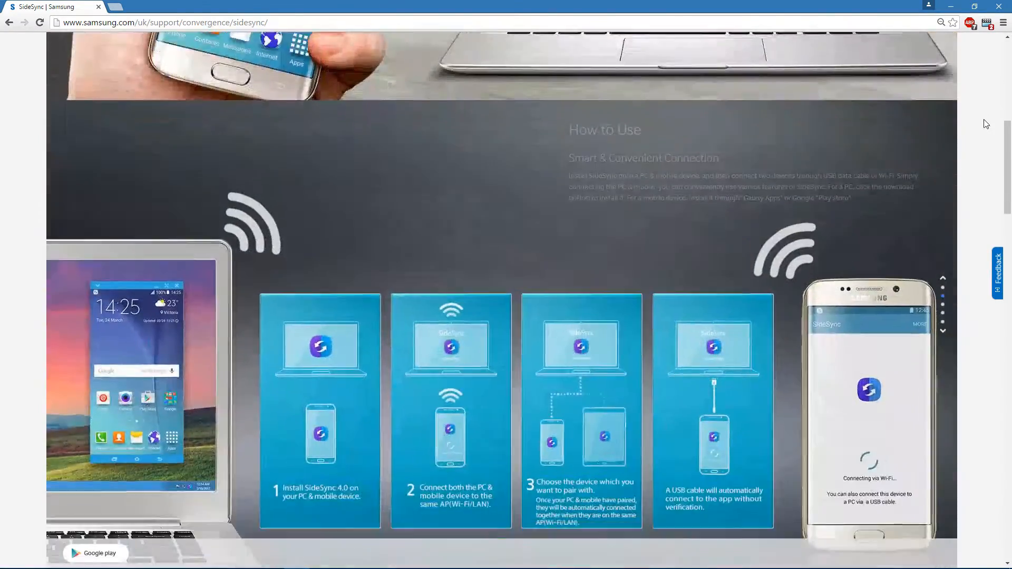
{"action": "scroll", "scroll_direction": "down", "scroll_amount": 3}
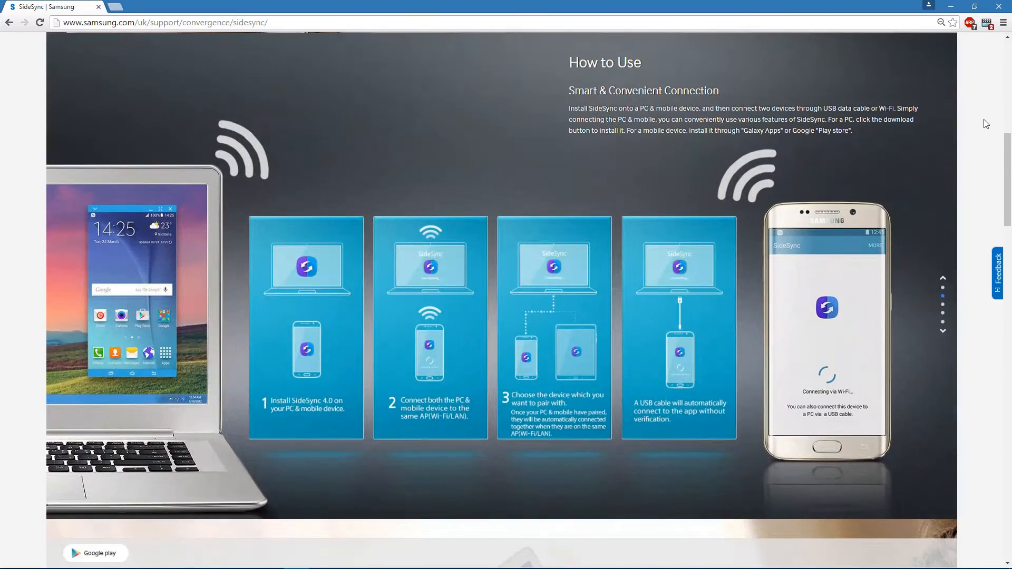
{"action": "scroll", "scroll_direction": "down", "scroll_amount": 3}
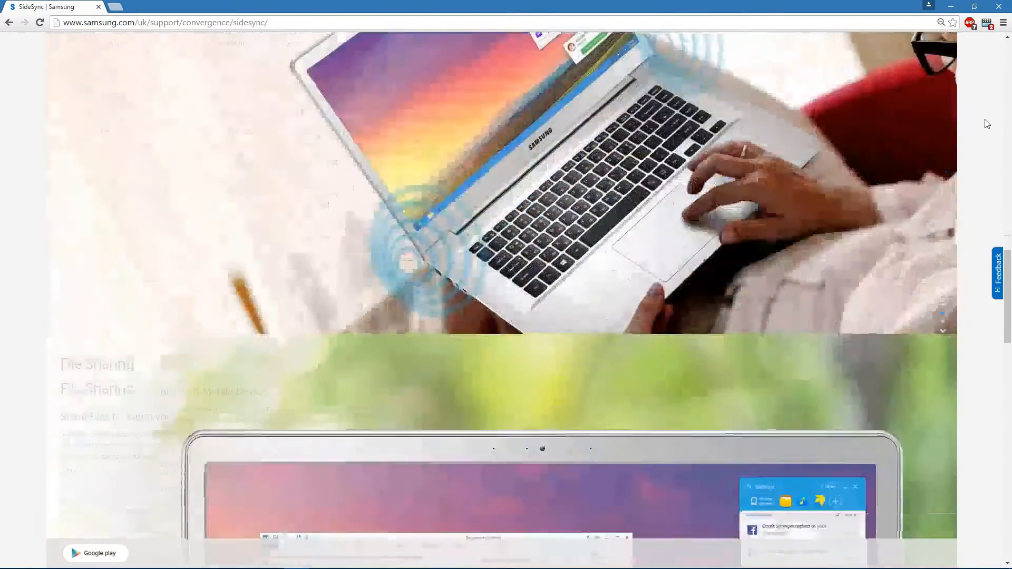
{"action": "scroll", "scroll_direction": "down", "scroll_amount": 3}
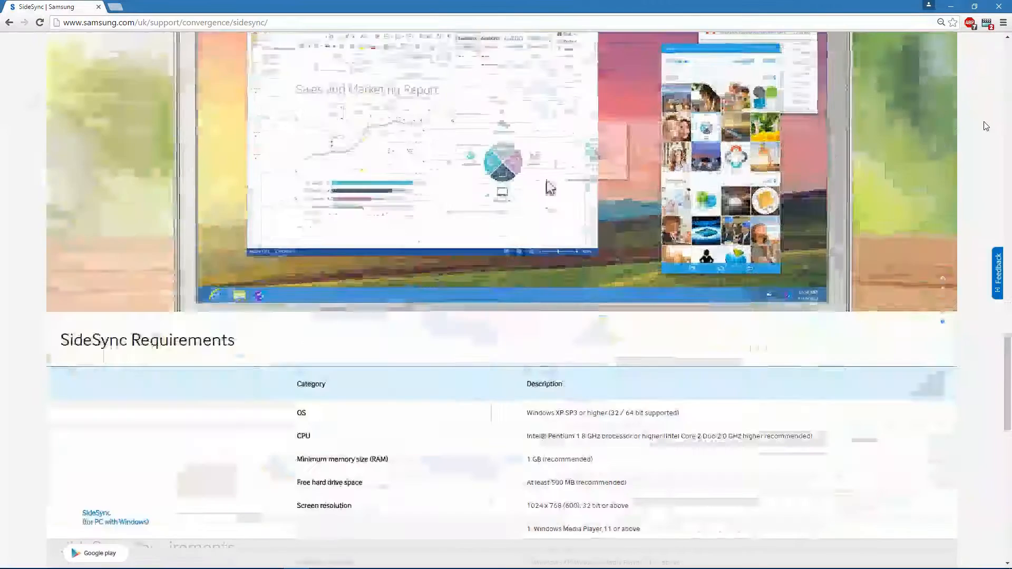
{"action": "scroll", "scroll_direction": "down", "scroll_amount": 3}
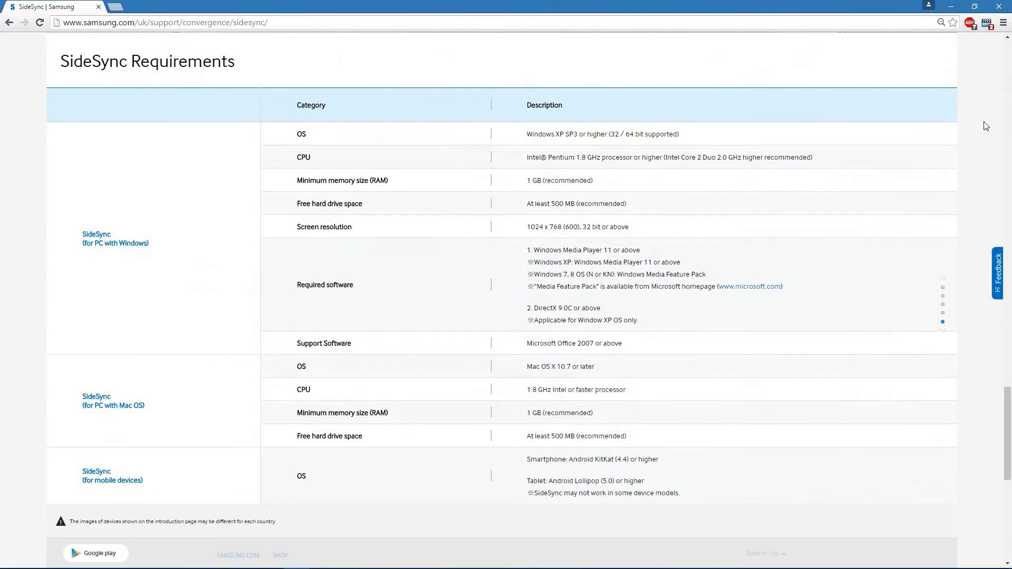
{"action": "mouse_move", "coordinate": [665, 502]}
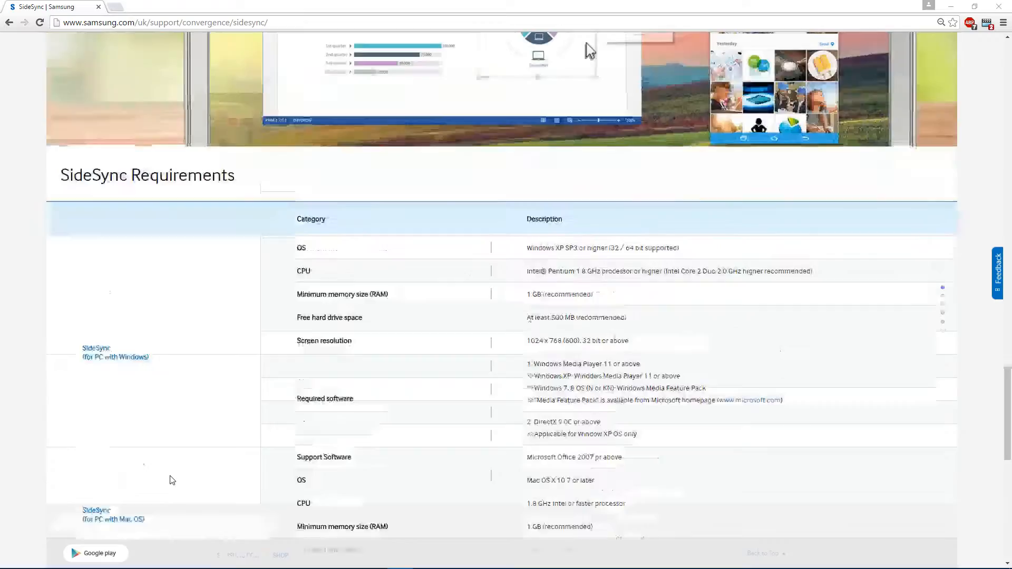
{"action": "scroll", "scroll_direction": "up", "scroll_amount": 3}
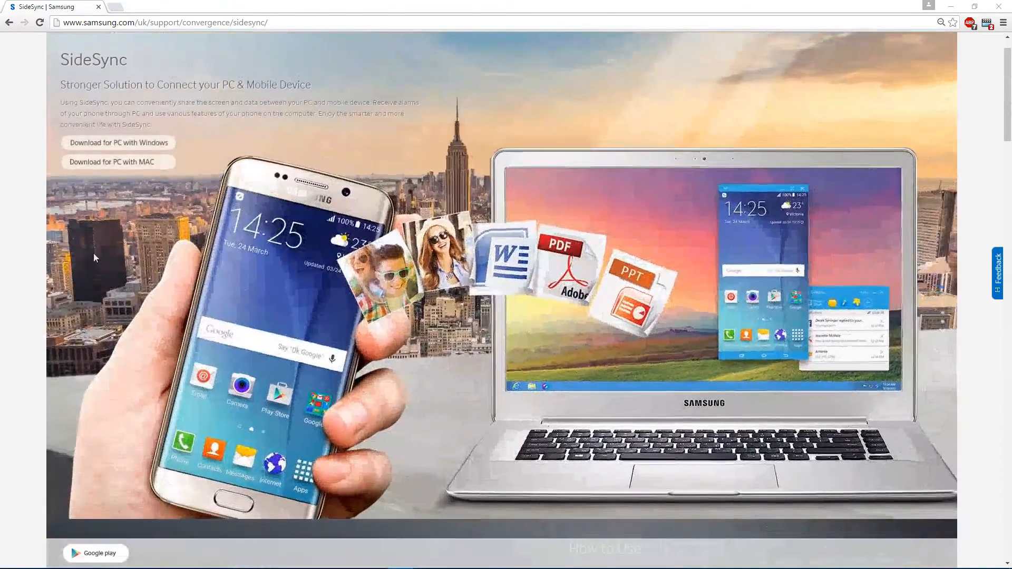
{"action": "left_click", "coordinate": [117, 142]}
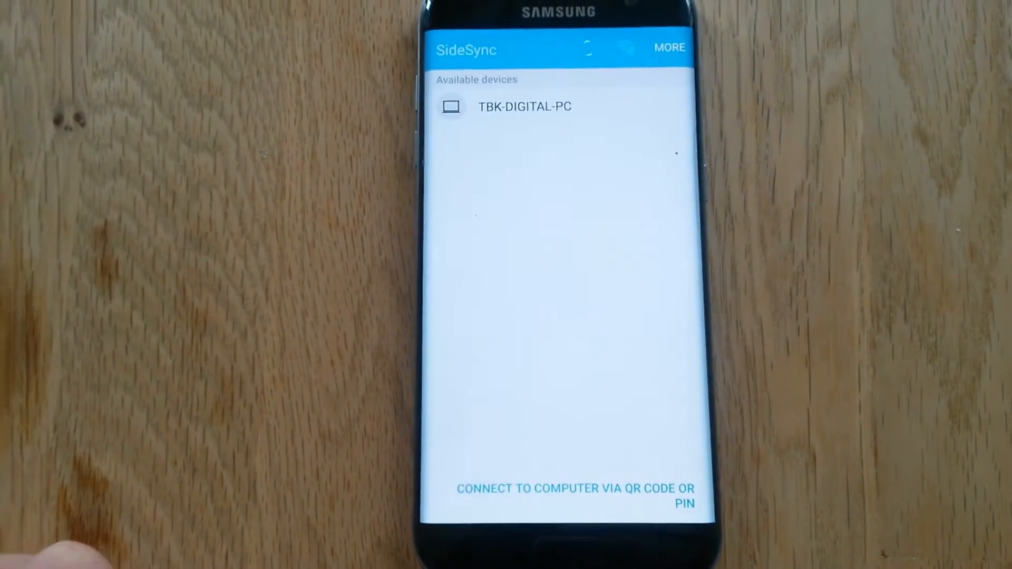
Connect to the PC listed under Available devices and return to the home screen
{"action": "left_click", "coordinate": [524, 107]}
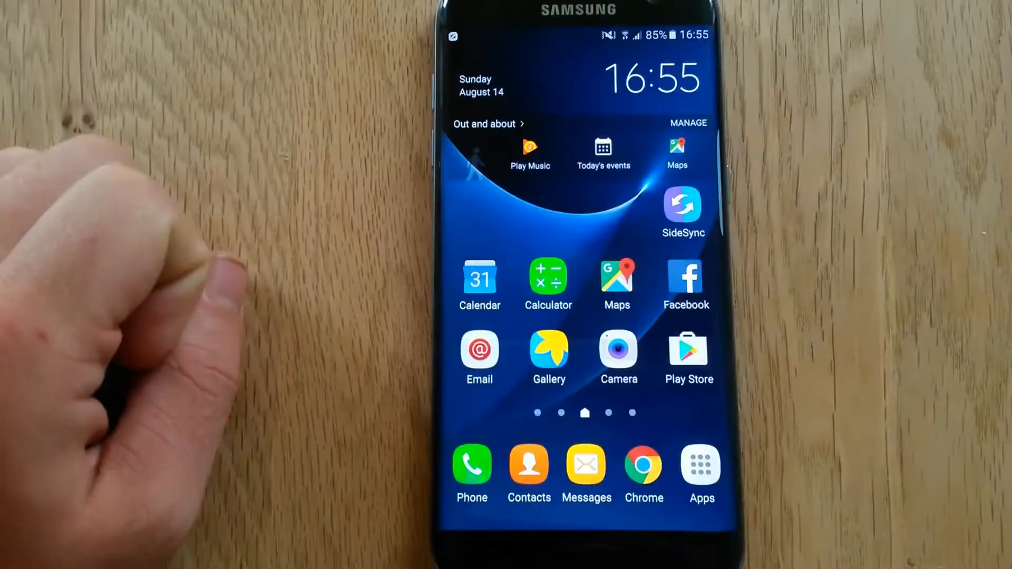
{"action": "left_click", "coordinate": [682, 208]}
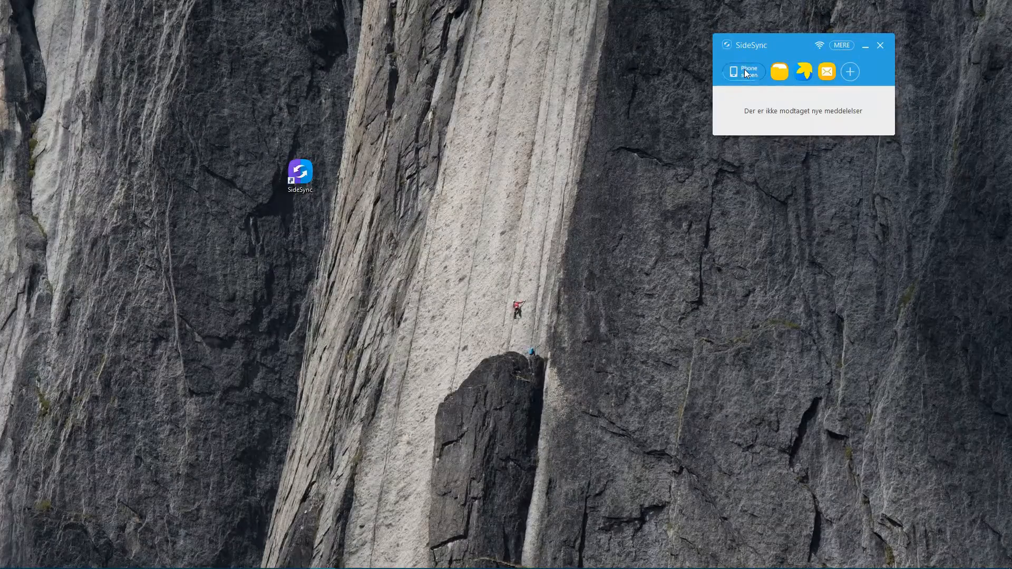
Show the phone's home screen in a mirror window via Phone screen
{"action": "left_click", "coordinate": [741, 71]}
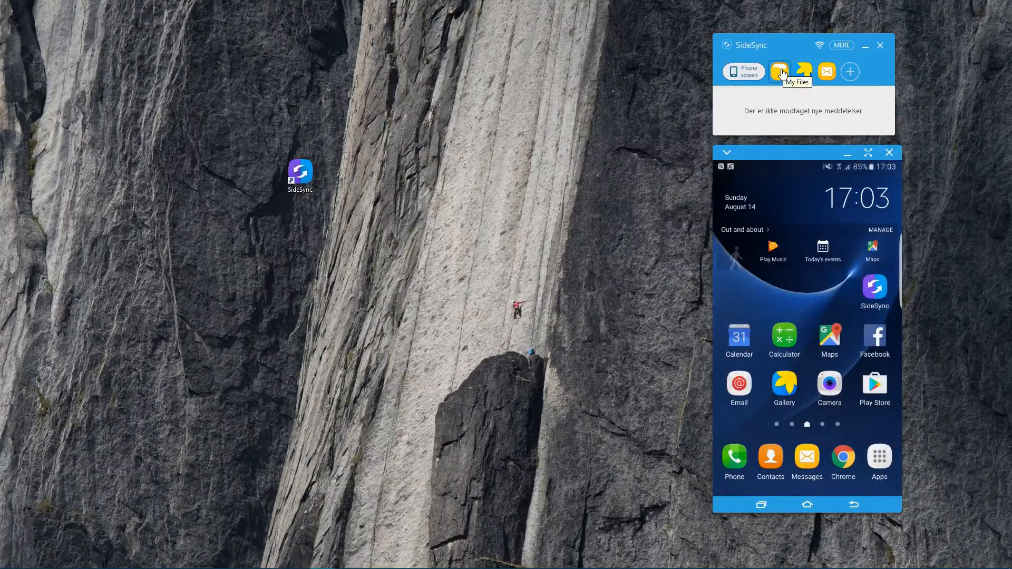
Bring up the My Files browser with device storage and file categories in the mirror window
{"action": "left_click", "coordinate": [779, 71]}
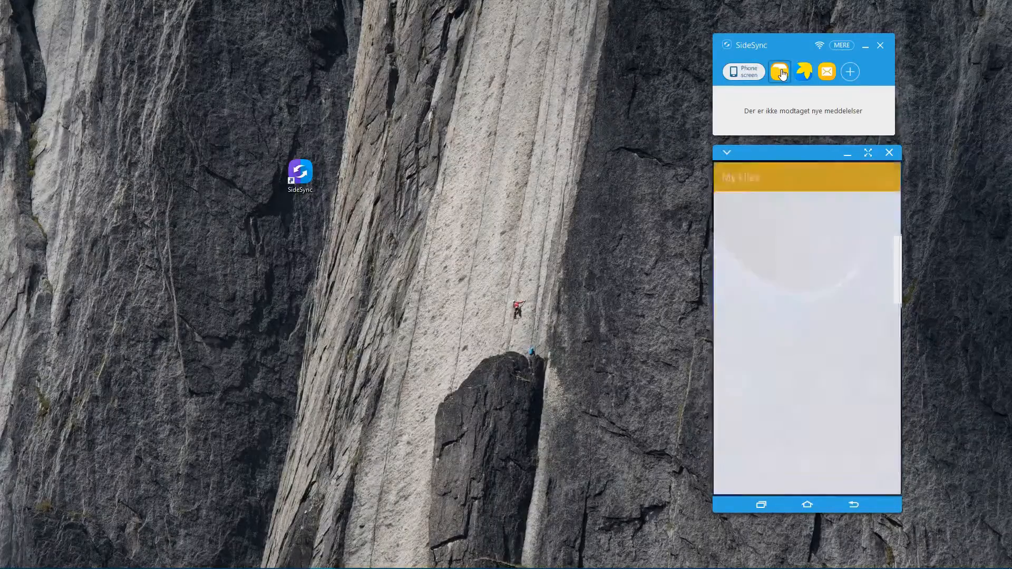
{"action": "left_click", "coordinate": [779, 71]}
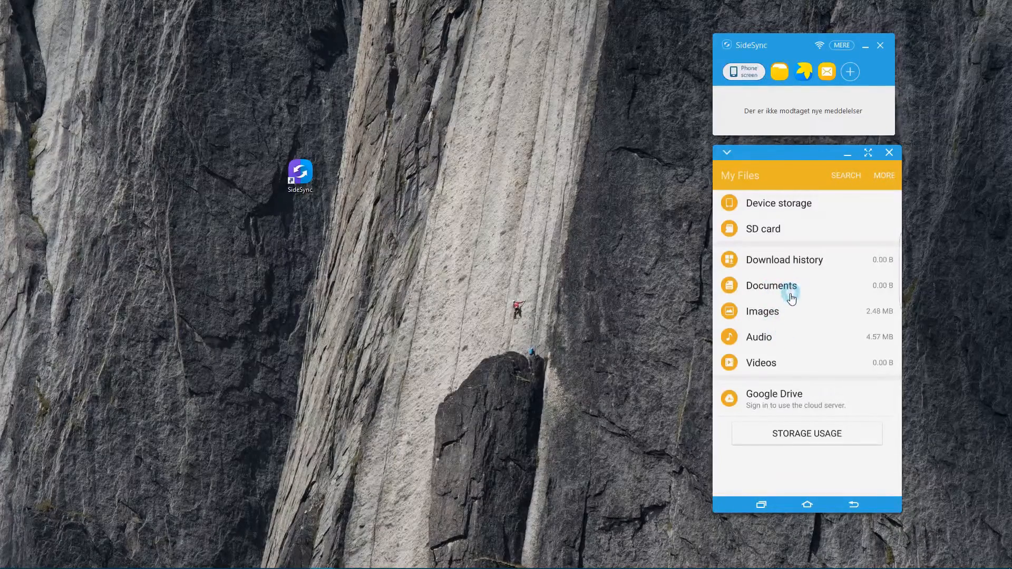
{"action": "mouse_move", "coordinate": [559, 239]}
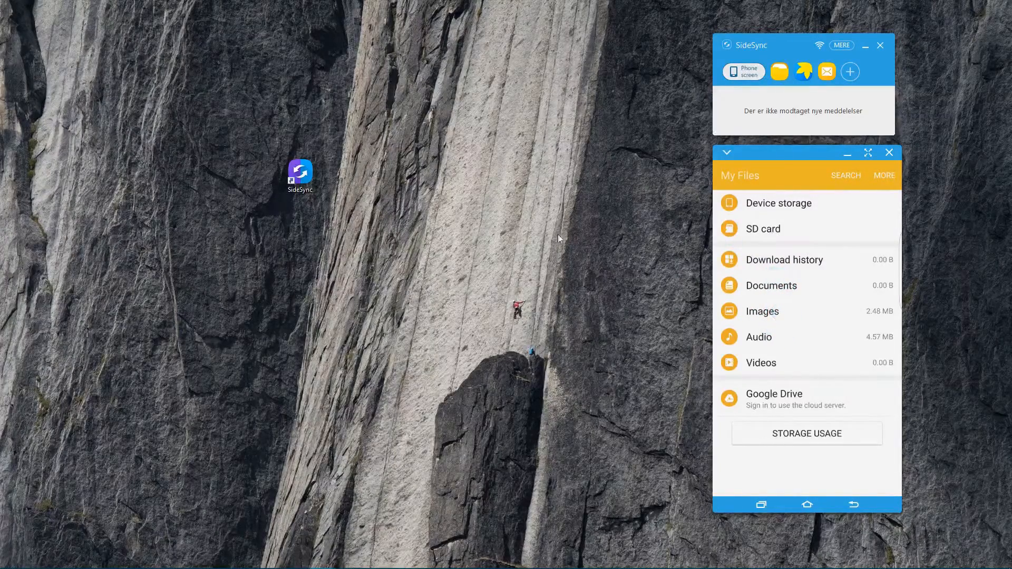
{"action": "mouse_move", "coordinate": [536, 278]}
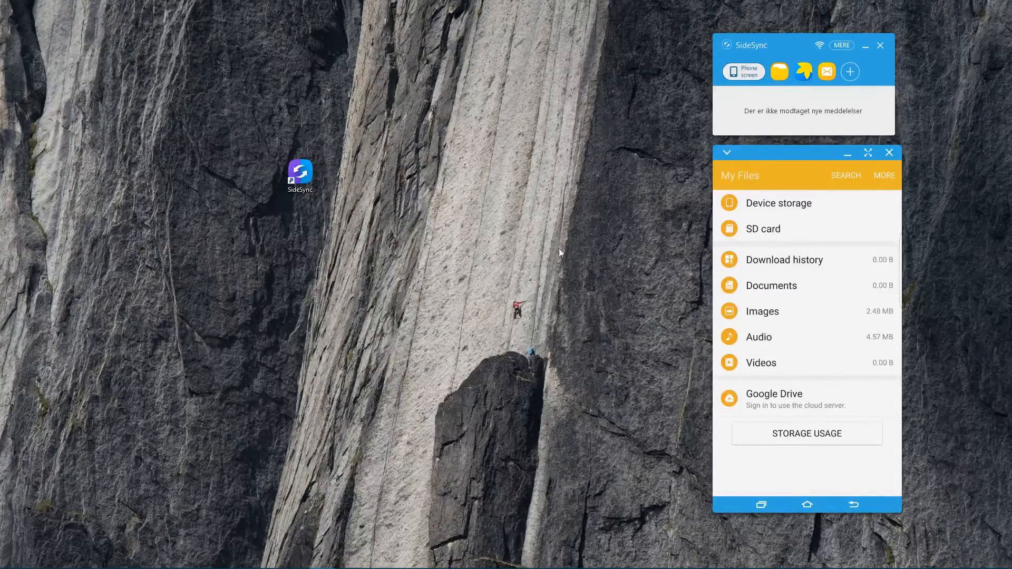
{"action": "mouse_move", "coordinate": [551, 256]}
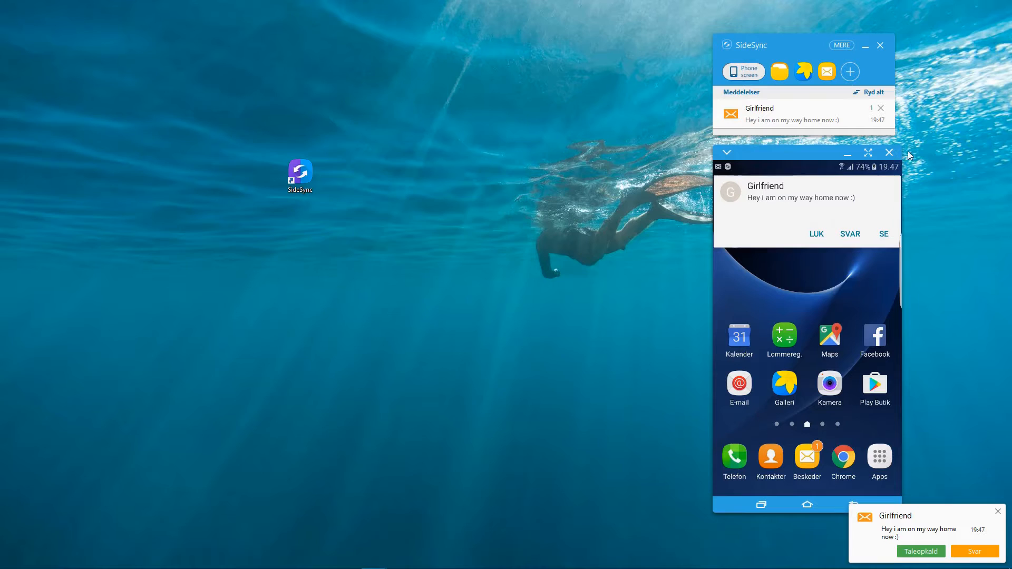
{"action": "mouse_move", "coordinate": [951, 467]}
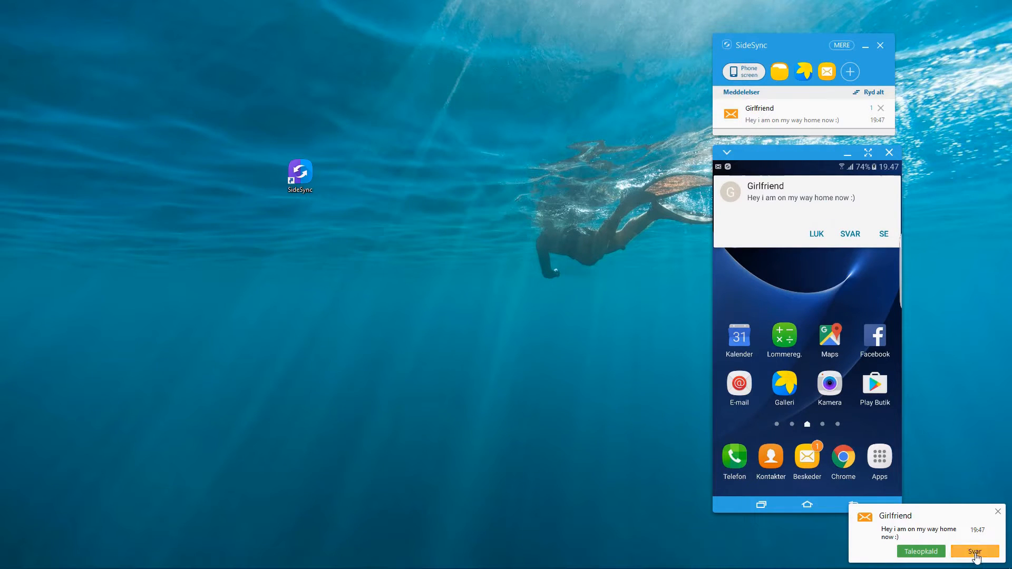
Reply to the 'on my way home' text with 'collo' in the notification popup
{"action": "left_click", "coordinate": [973, 551]}
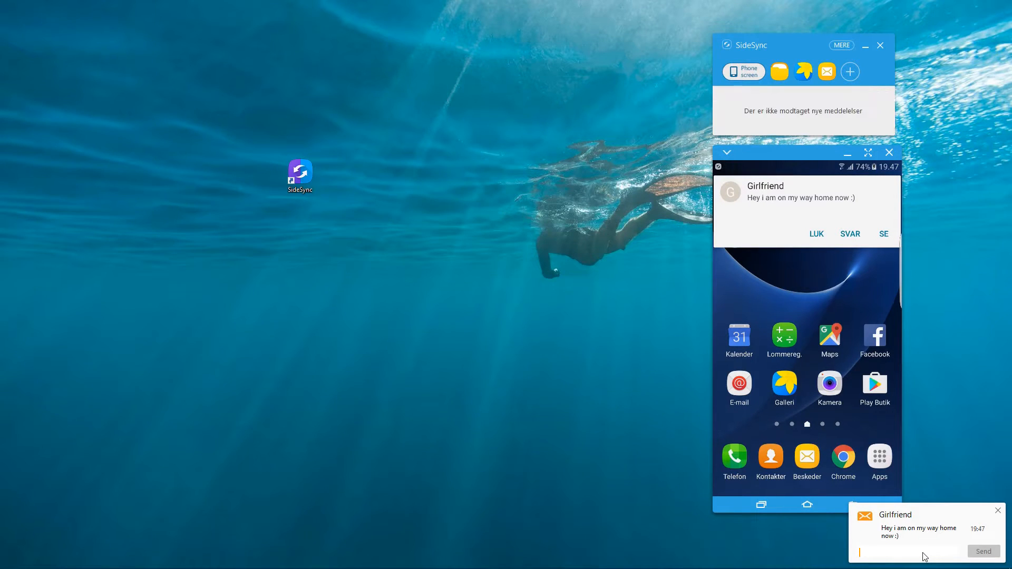
{"action": "type", "text": "coll"}
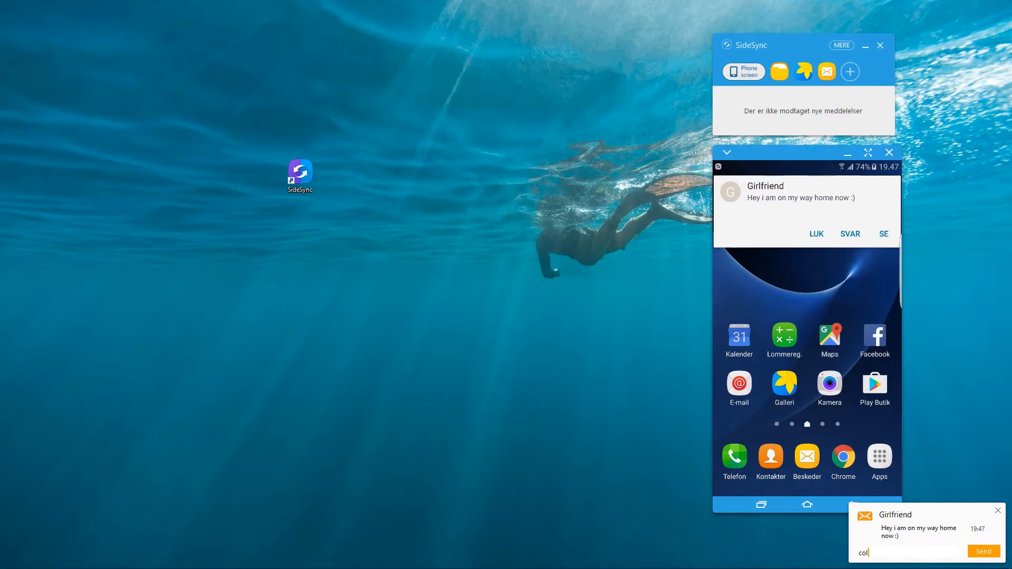
{"action": "type", "text": "o"}
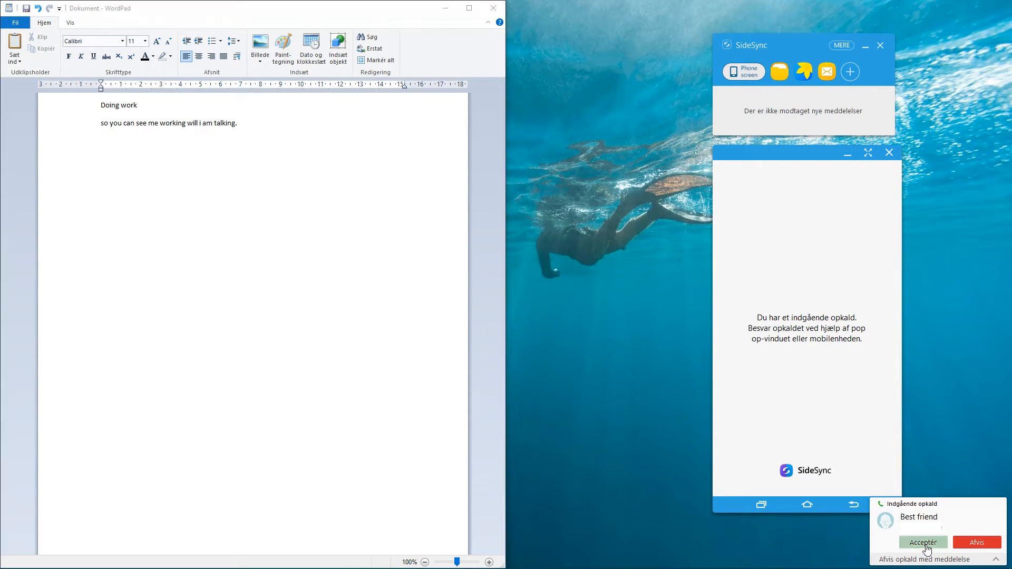
Answer the call with Acceptér and write 'work' and 'doing work' in WordPad
{"action": "left_click", "coordinate": [923, 542]}
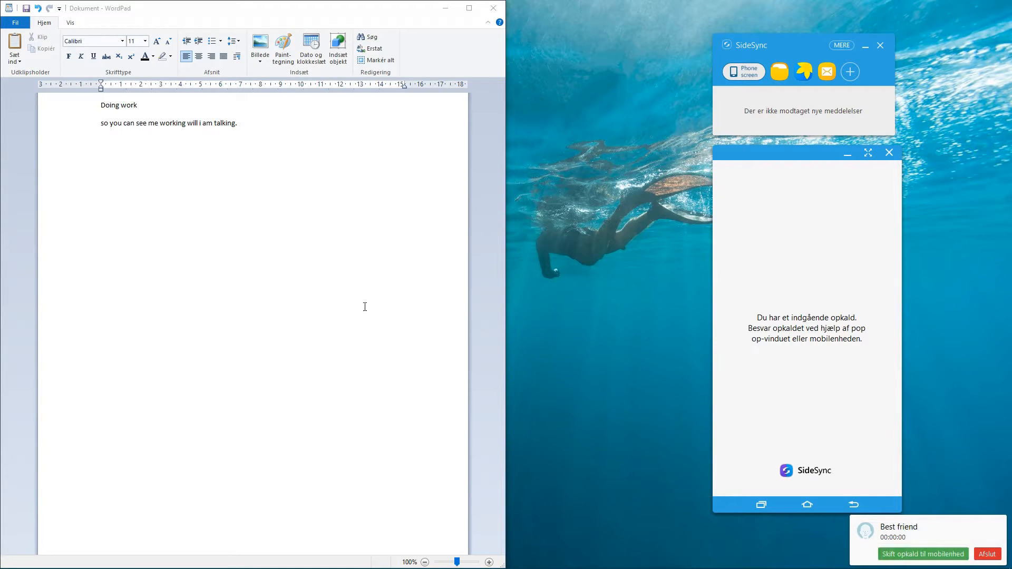
{"action": "type", "text": "w"}
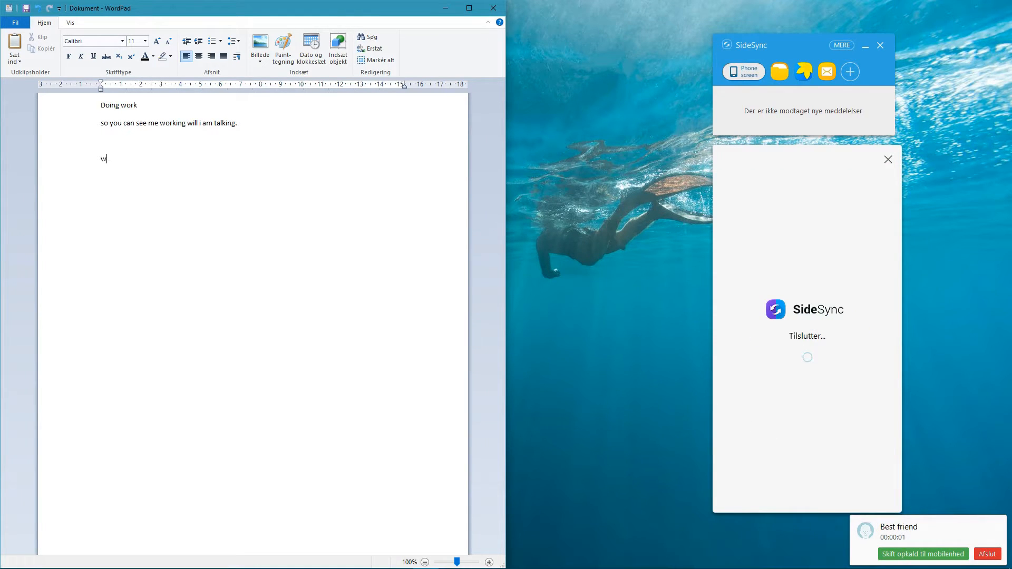
{"action": "type", "text": "ork"}
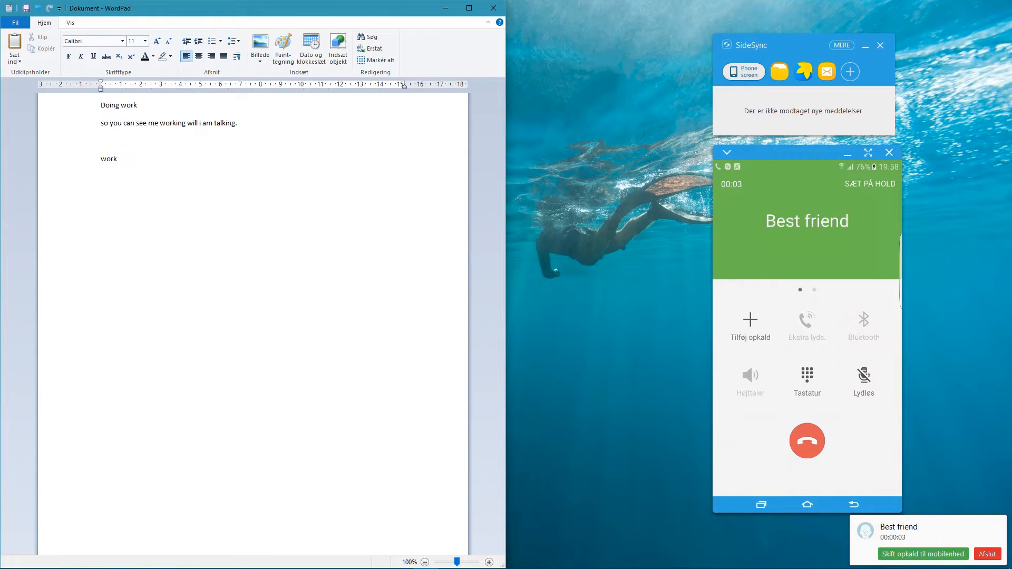
{"action": "type", "text": "doing"}
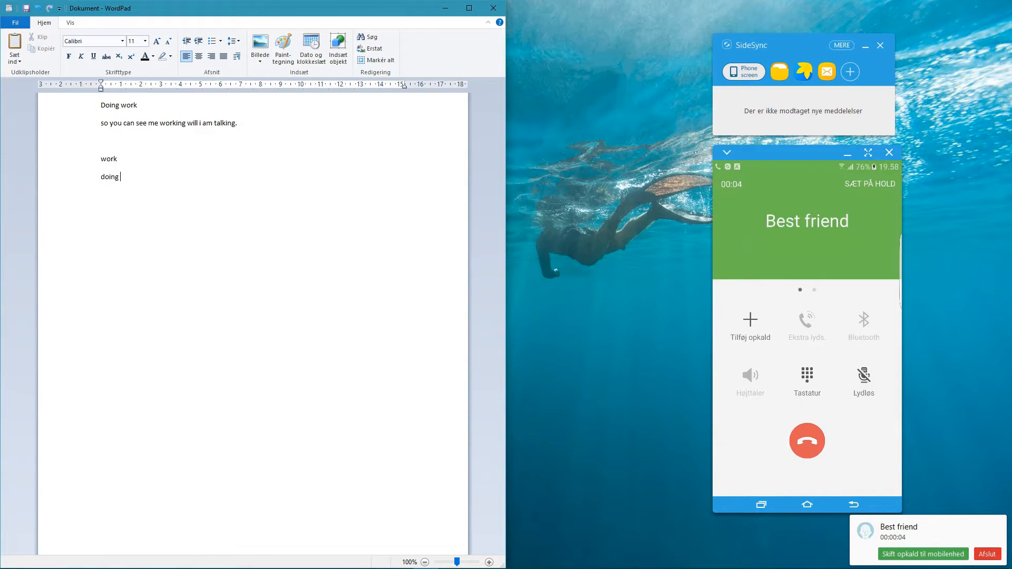
{"action": "type", "text": "work"}
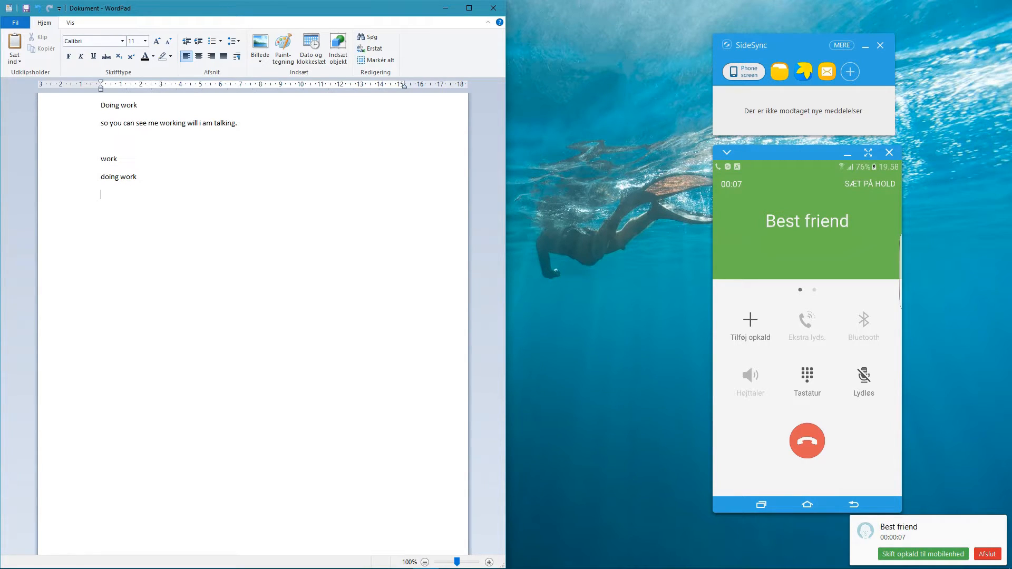
Add the lines 'work' and 'have to do more work' to the WordPad document
{"action": "type", "text": "wo"}
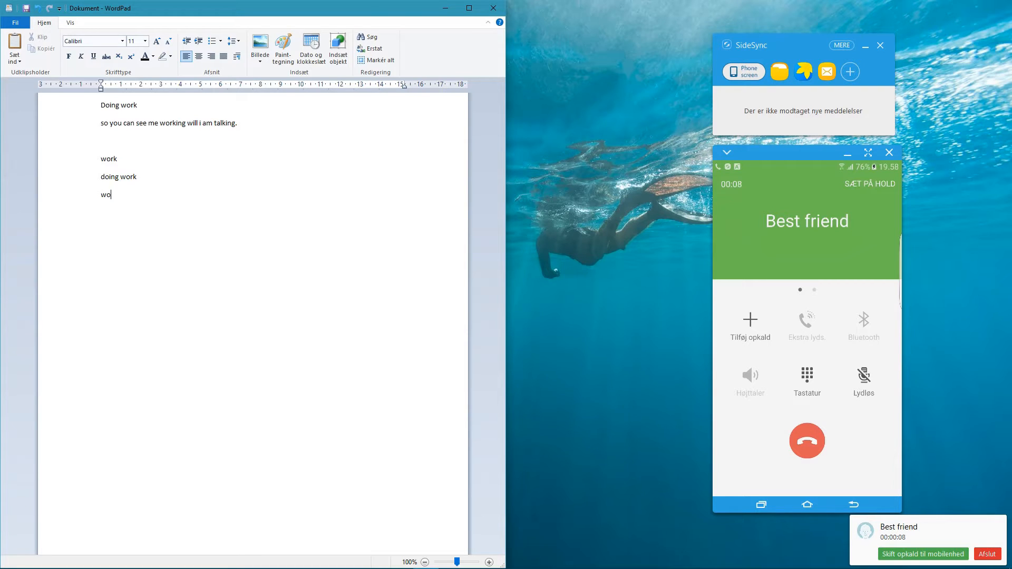
{"action": "type", "text": "rk"}
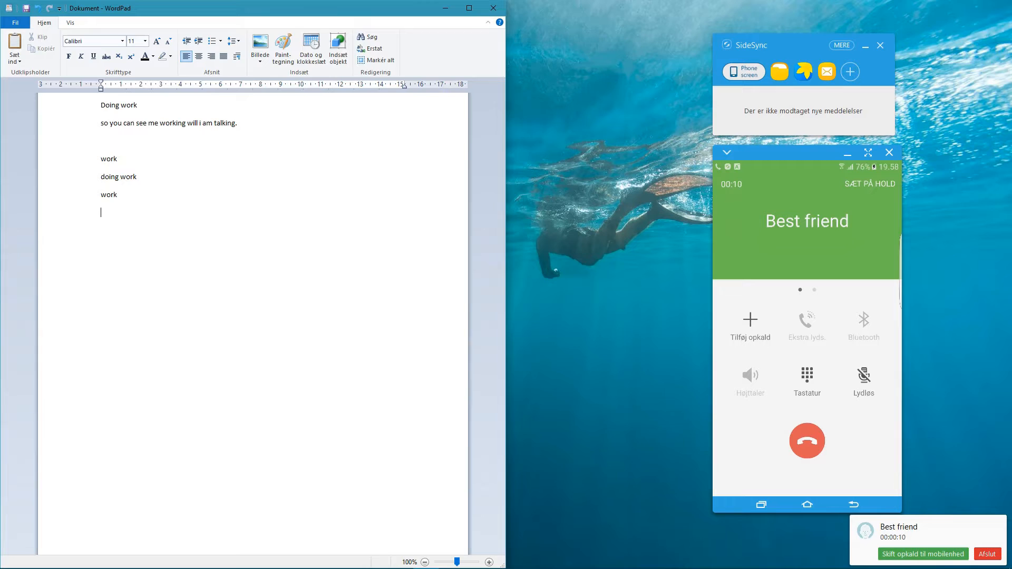
{"action": "type", "text": "have"}
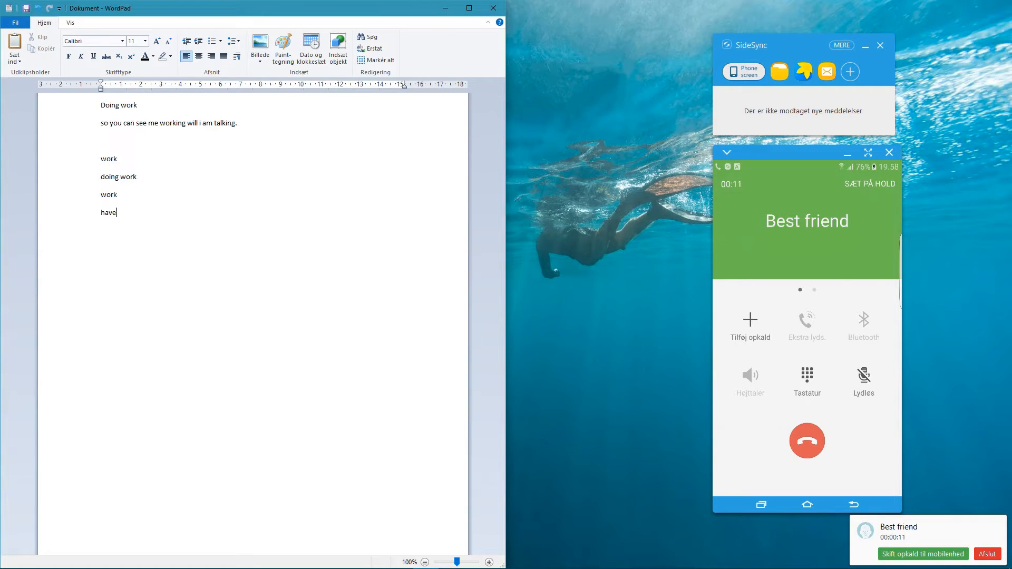
{"action": "type", "text": "to do more w"}
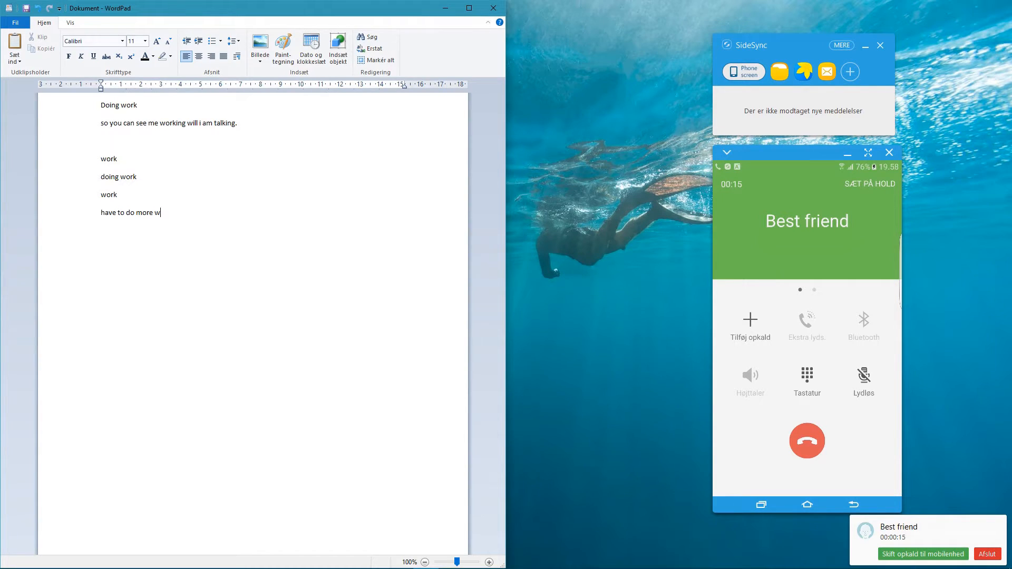
{"action": "type", "text": "ork"}
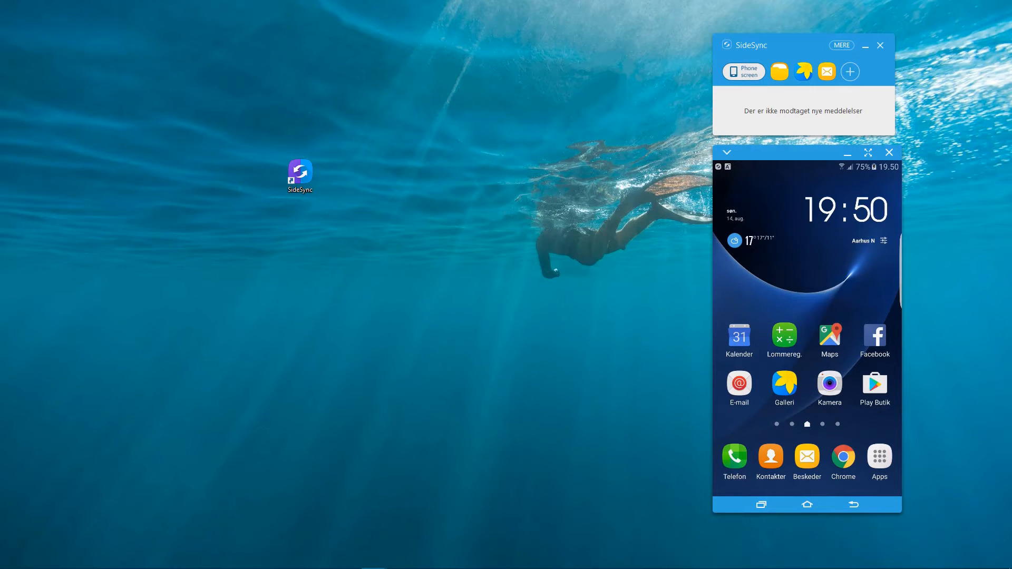
{"action": "mouse_move", "coordinate": [997, 251]}
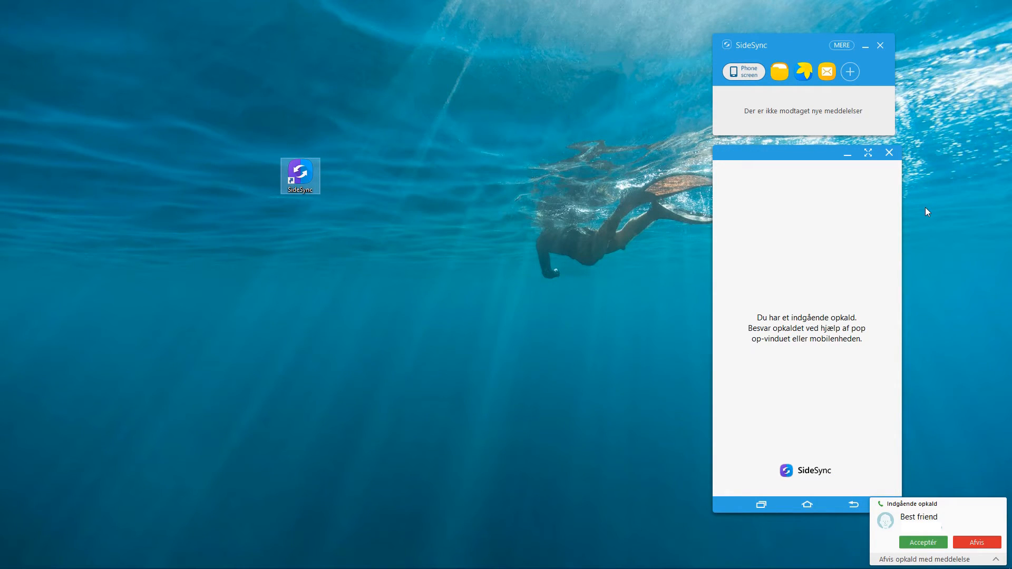
{"action": "mouse_move", "coordinate": [960, 409]}
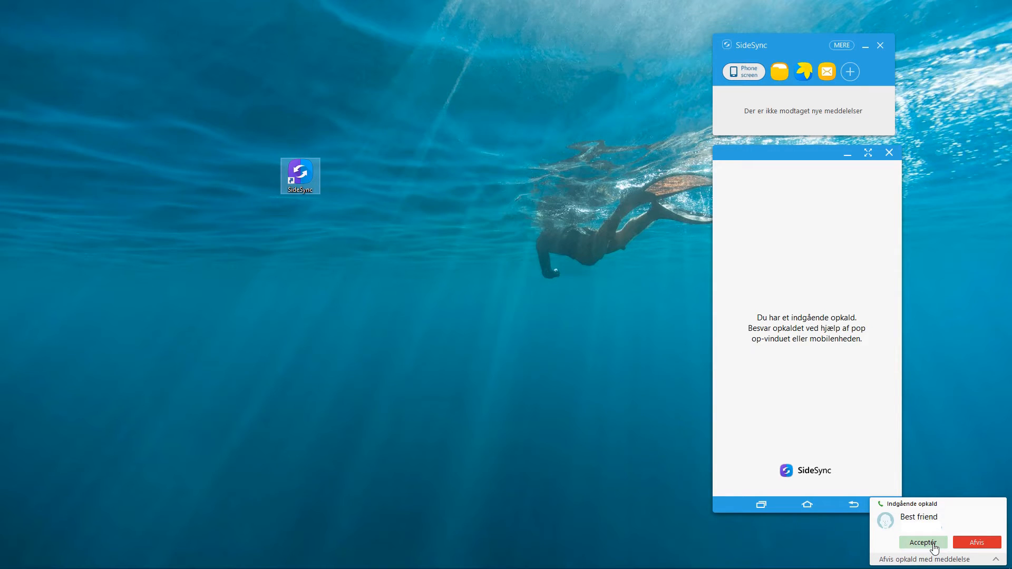
Accept the new incoming call with Acceptér on the PC popup
{"action": "left_click", "coordinate": [922, 542]}
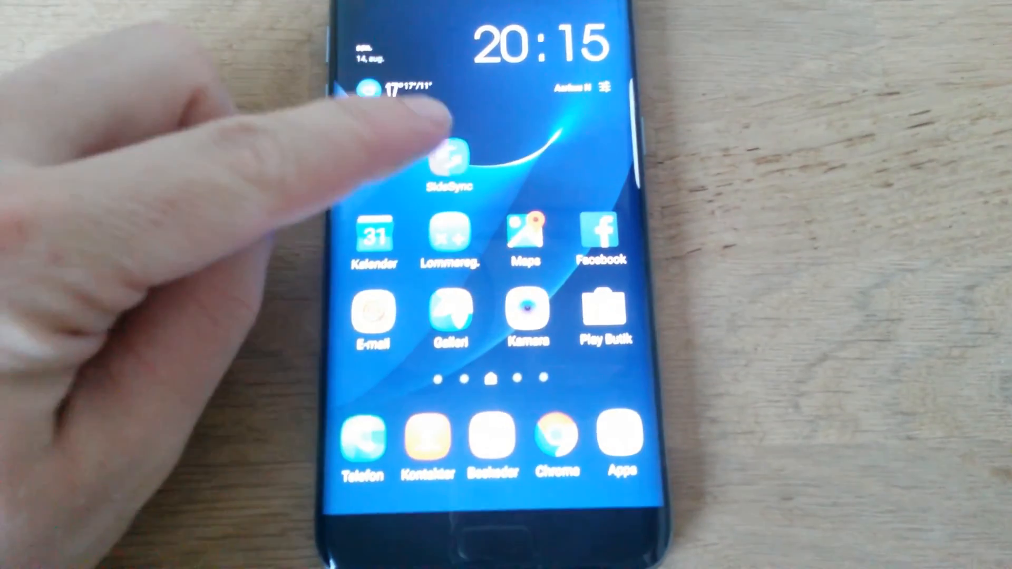
Connect the phone's SideSync app to TBK-digital-PC and confirm the connected status
{"action": "left_click", "coordinate": [449, 157]}
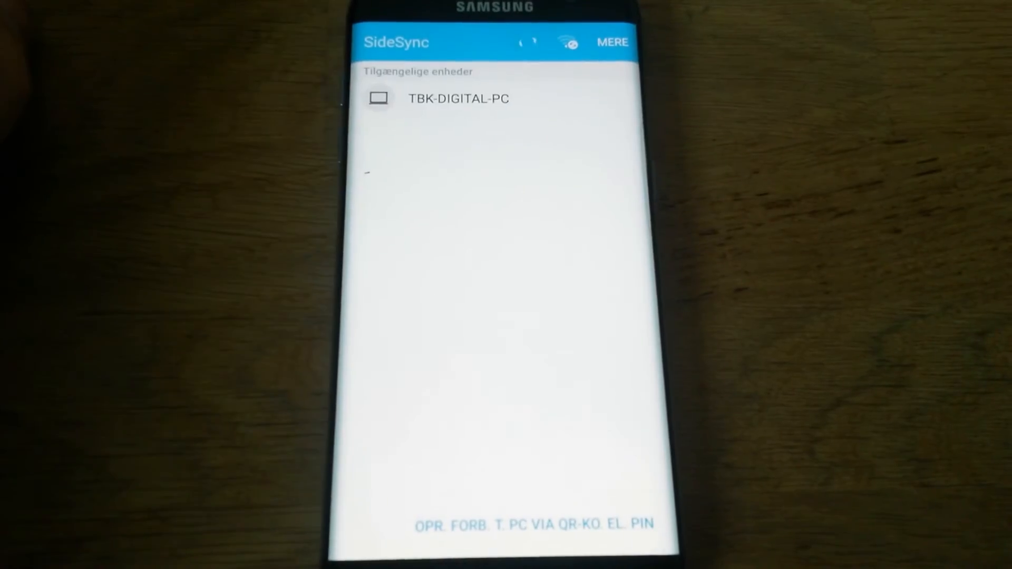
{"action": "left_click", "coordinate": [459, 98]}
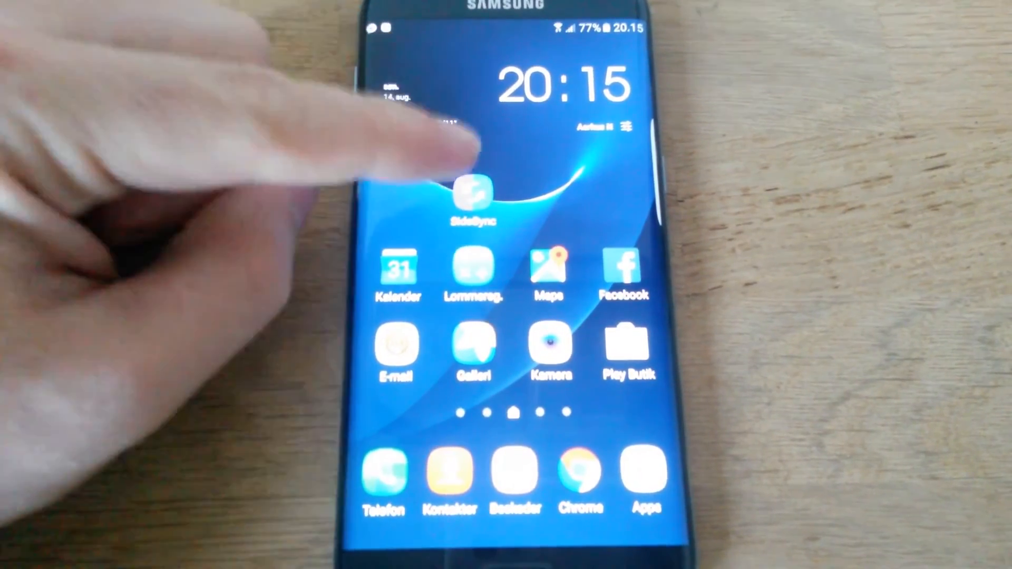
{"action": "left_click", "coordinate": [471, 200]}
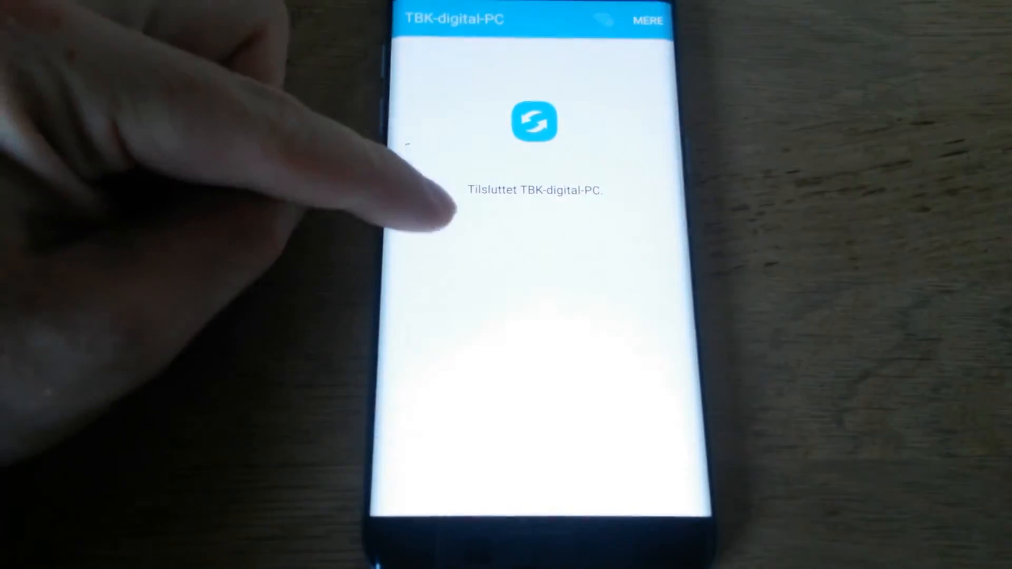